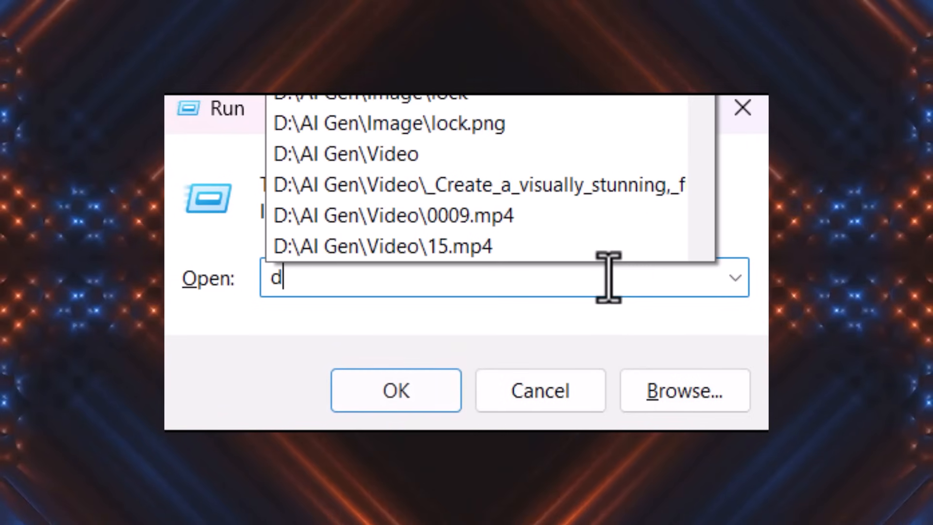
- Run dxdiag and review the Intel(R) UHD Graphics details on the Display tab
text(xdia)
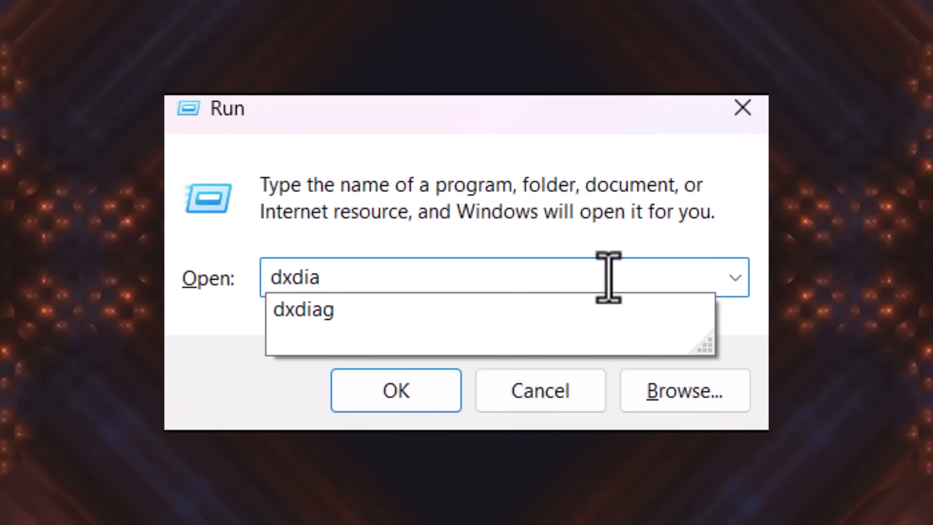
click(395, 390)
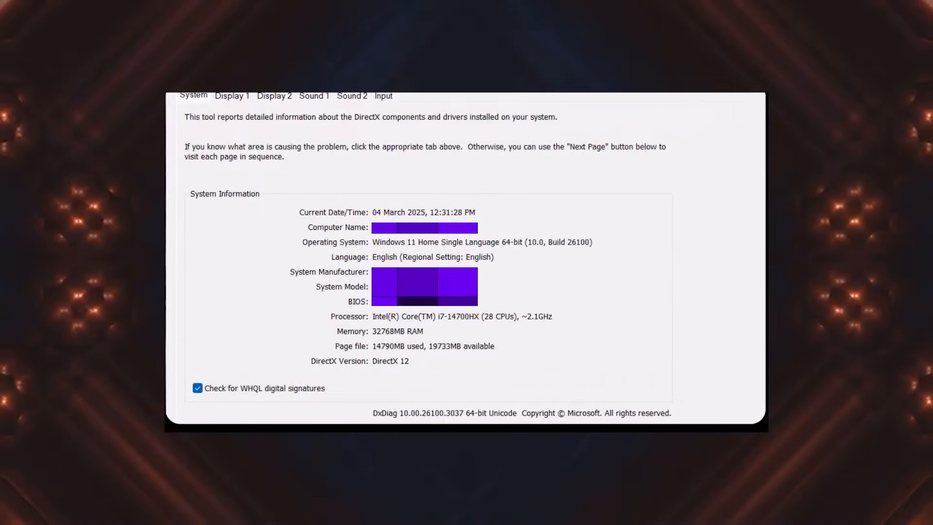
click(231, 95)
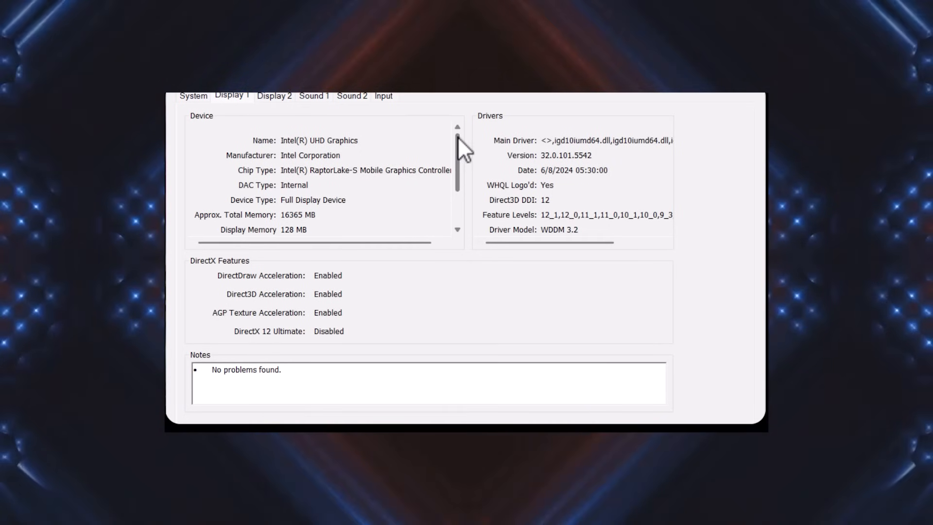
click(273, 95)
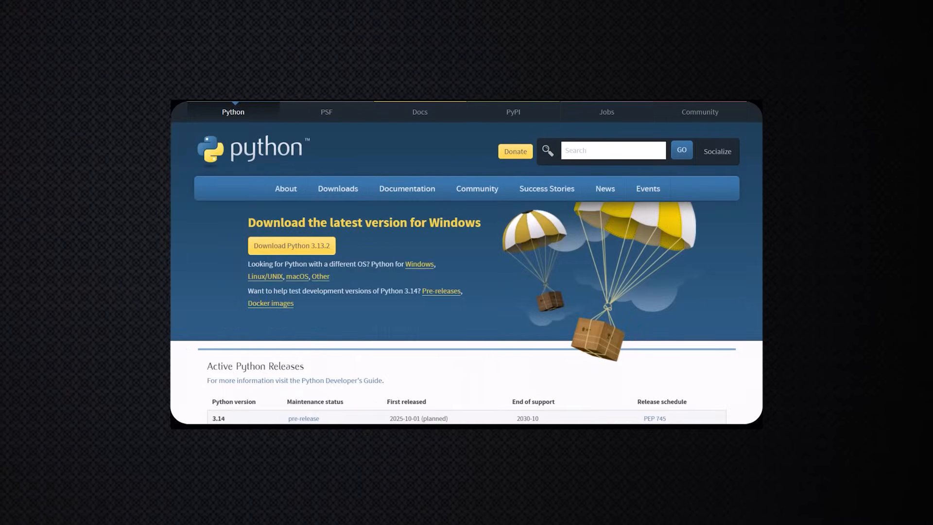
- Start the Python 3.13.2 (64-bit) installation with default settings and PATH enabled
scroll(down, 3)
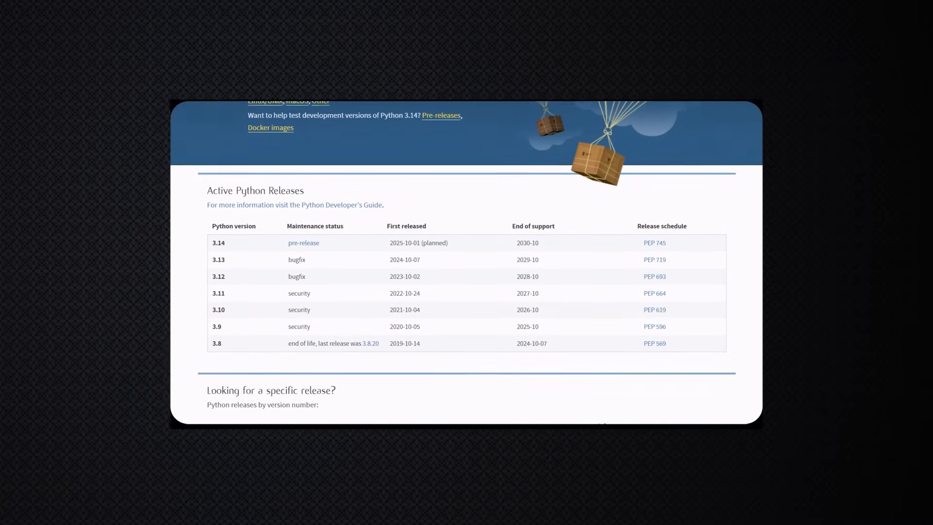
scroll(down, 3)
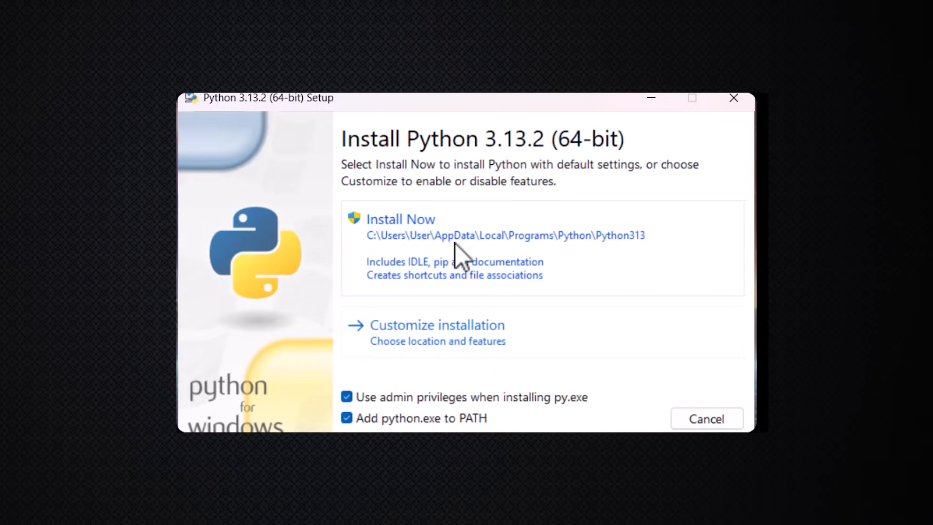
click(400, 219)
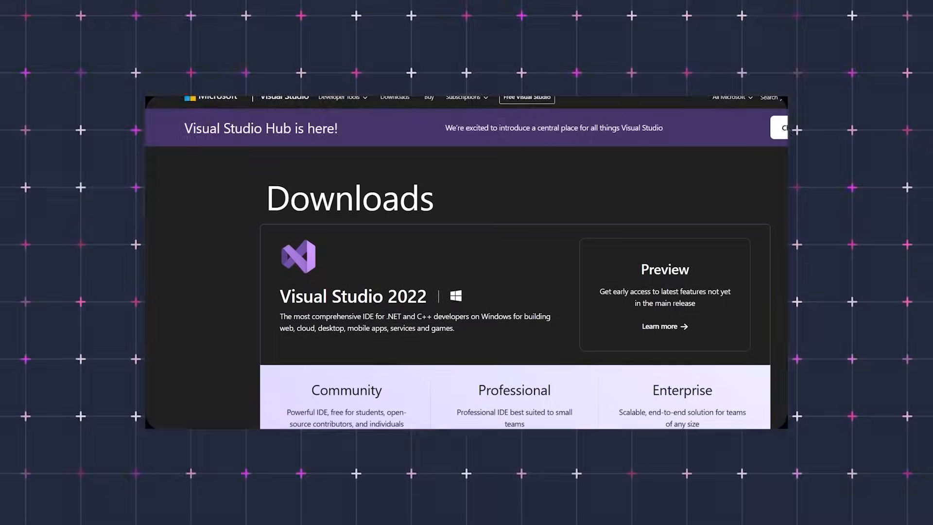
- Download the Visual Studio 2022 Community edition installer
scroll(down, 3)
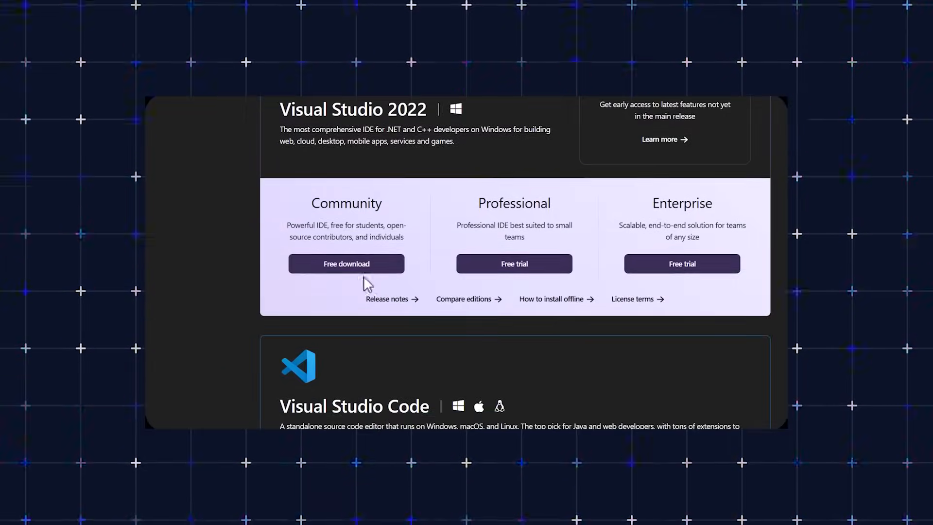
click(346, 263)
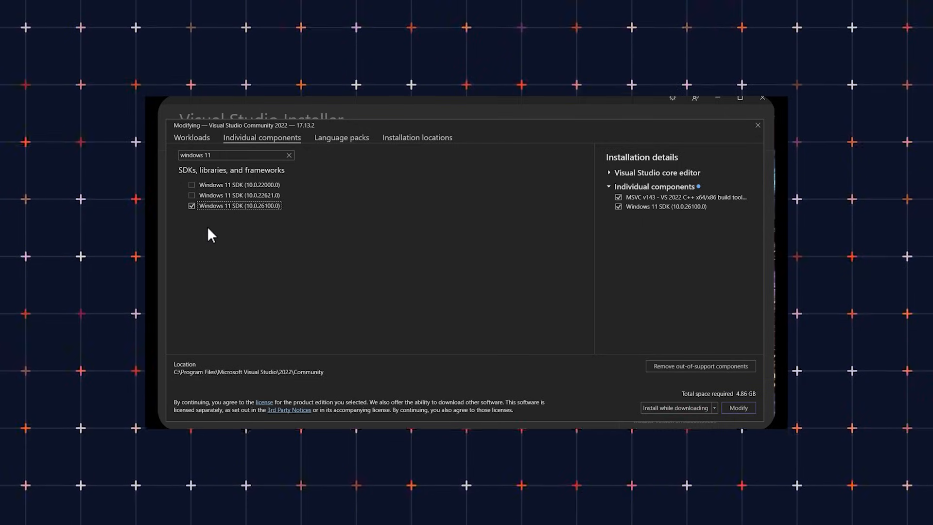
- Add Windows 11 SDK and C++ CMake tools for Windows, then apply the modification
text(cmake)
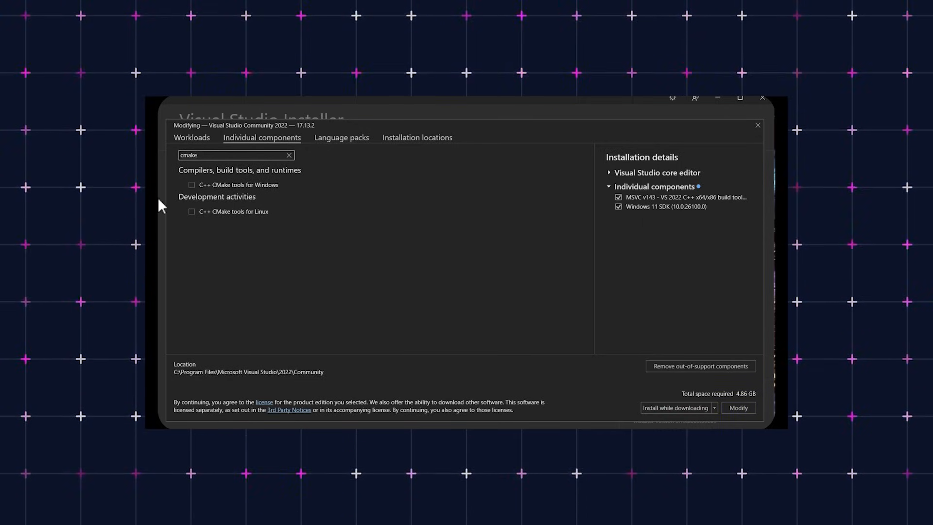
click(191, 185)
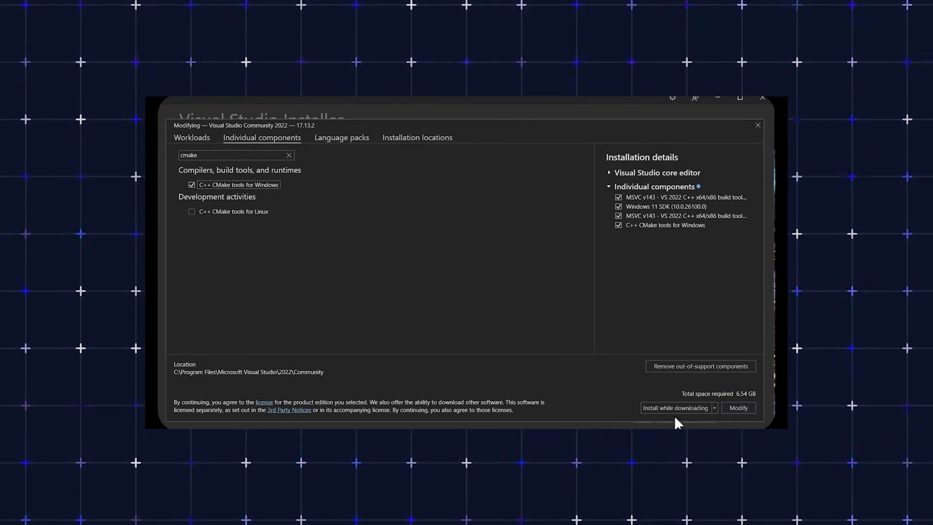
click(737, 408)
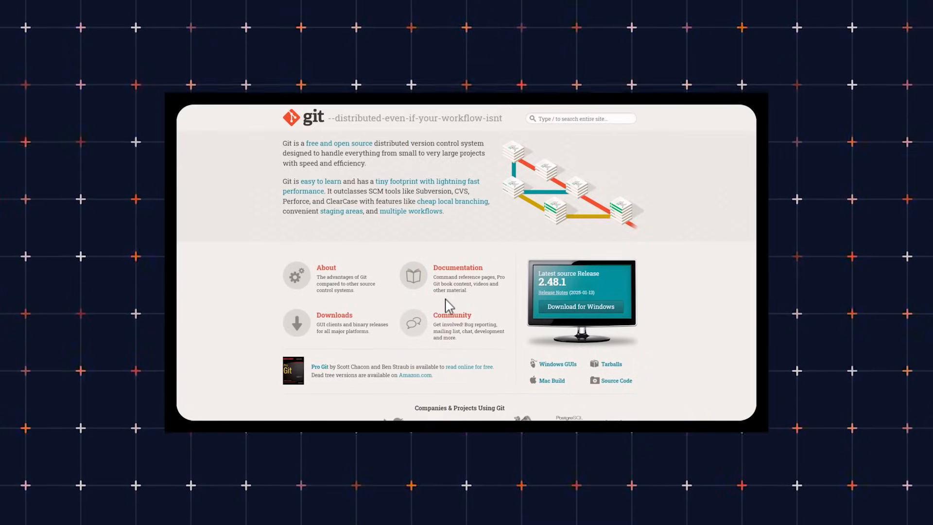
- Download Git for Windows, install it with default license settings, and finish setup
click(580, 306)
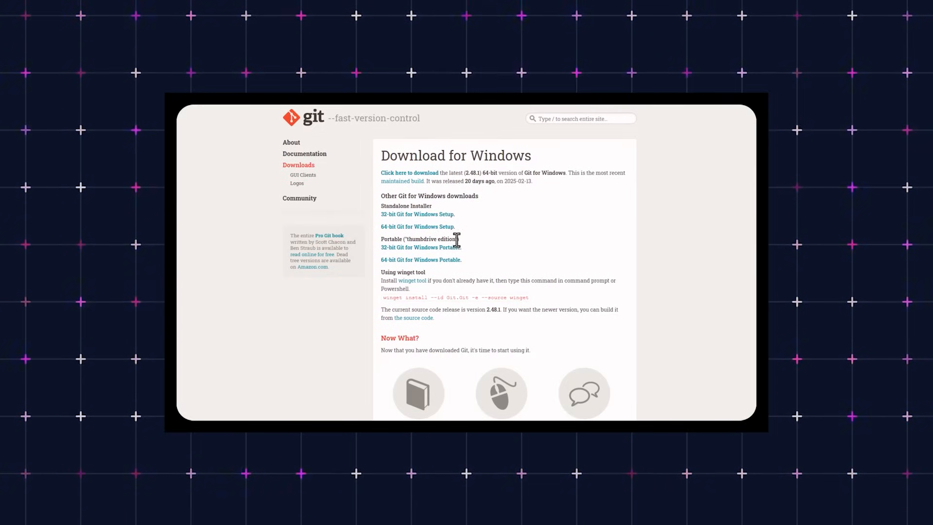
mouse_move(427, 271)
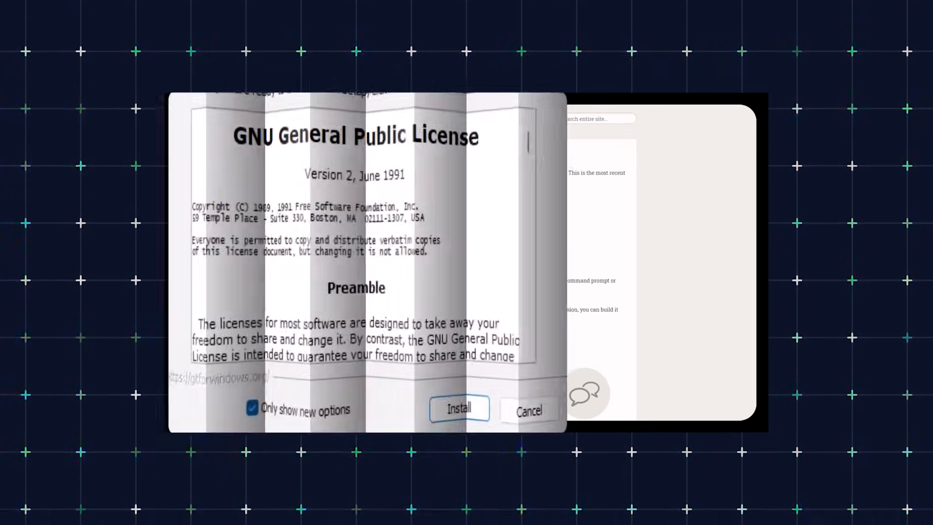
click(458, 409)
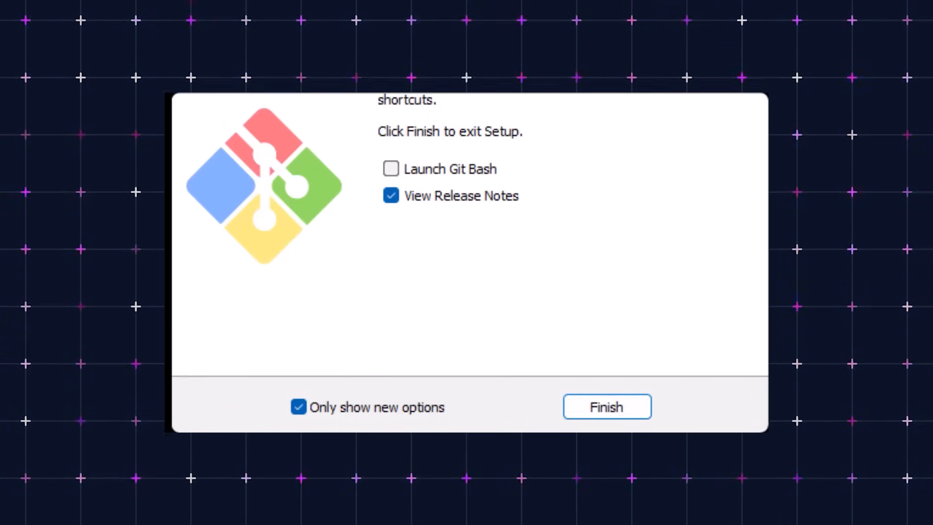
click(606, 406)
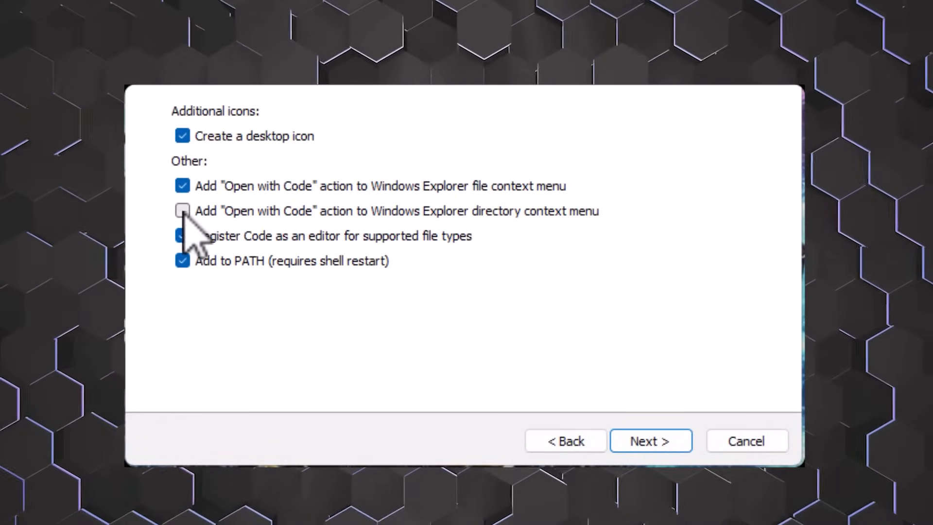
- Install VS Code with the folder context-menu option and search extensions for 'python'
click(650, 441)
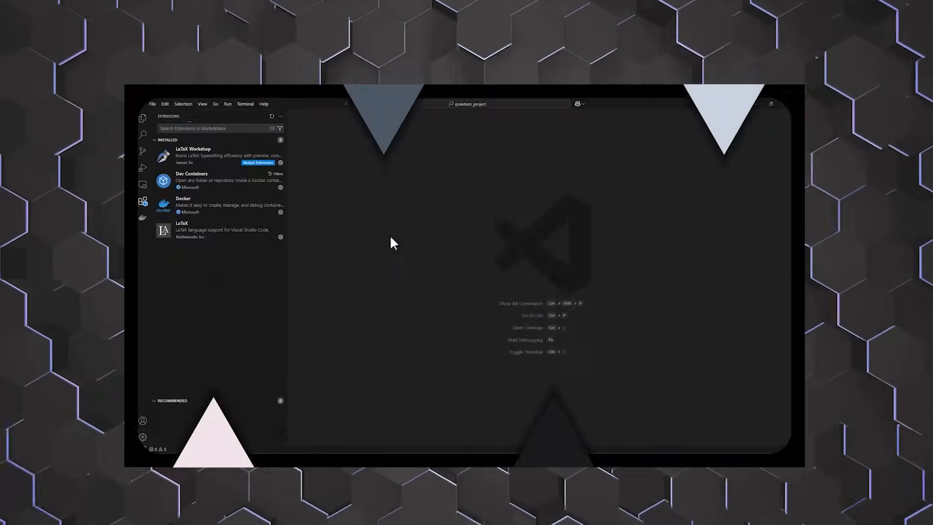
text(python)
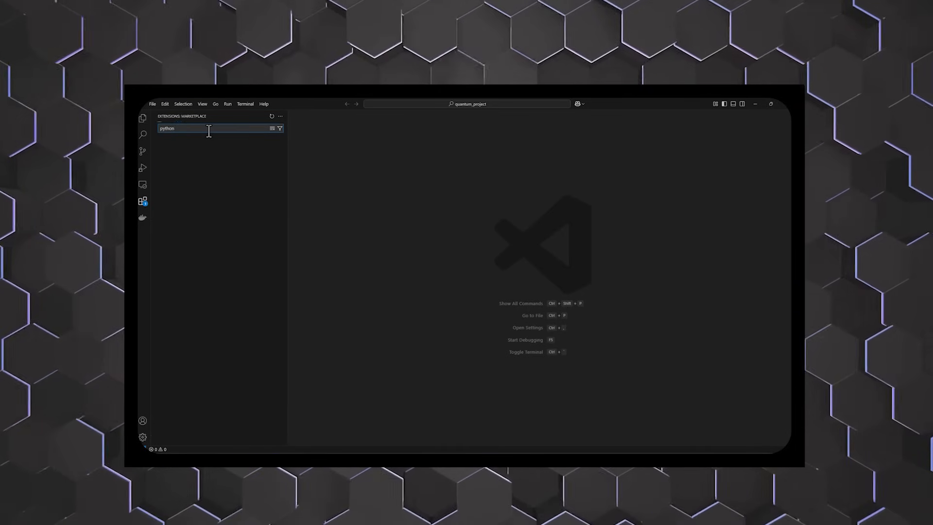